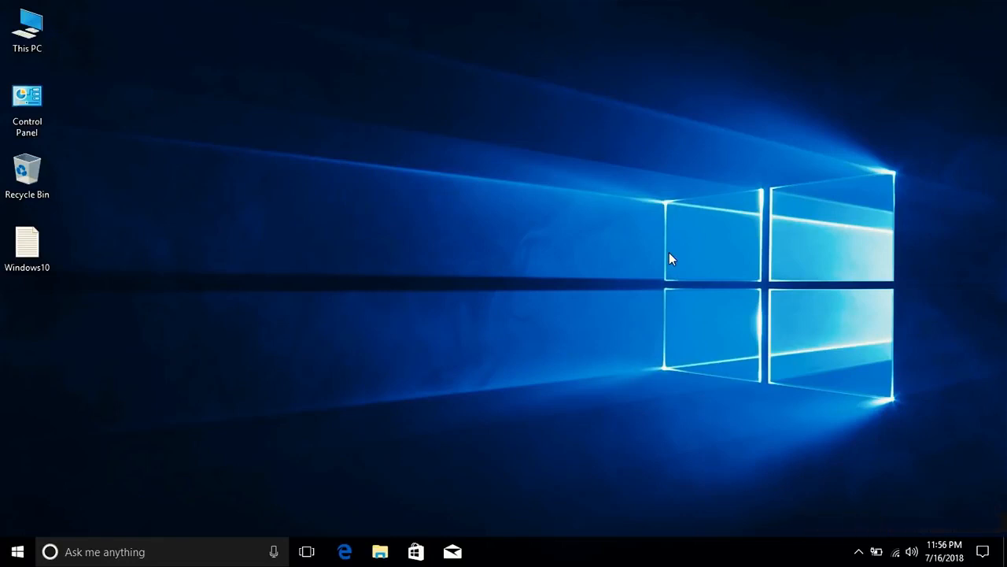
- Review the Windows10 script file on the desktop and close it without changes
left_click(27, 248)
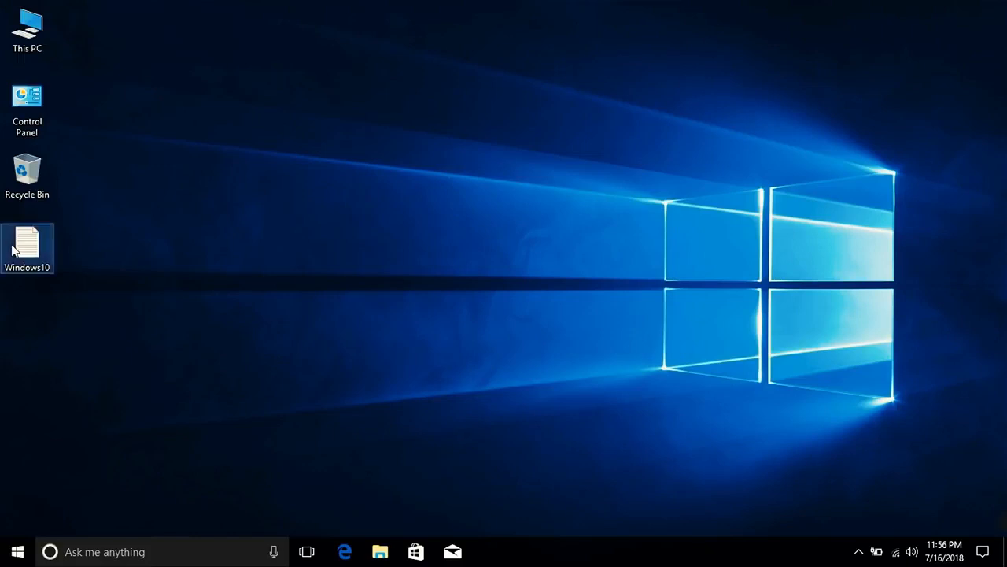
double_click(27, 248)
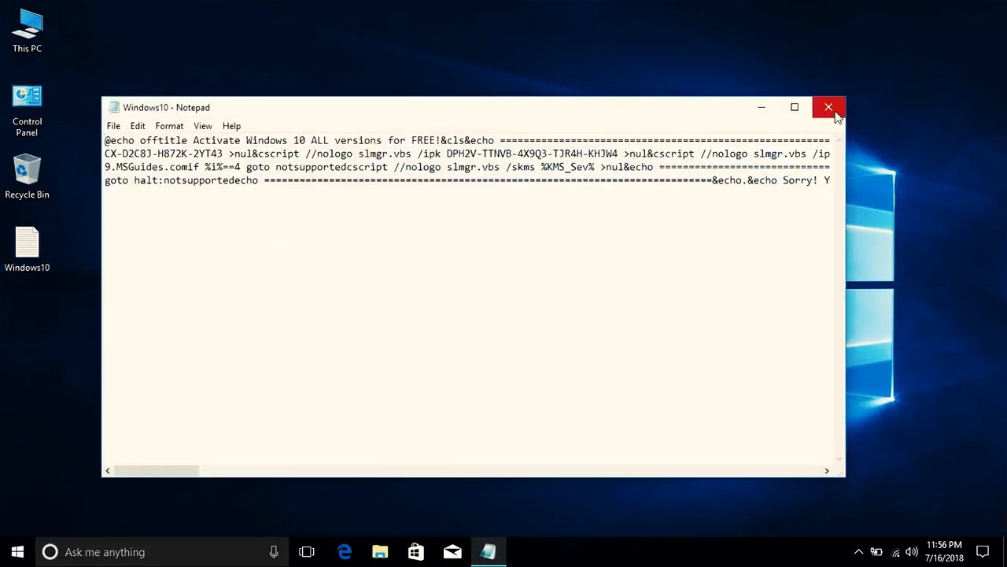
left_click(828, 107)
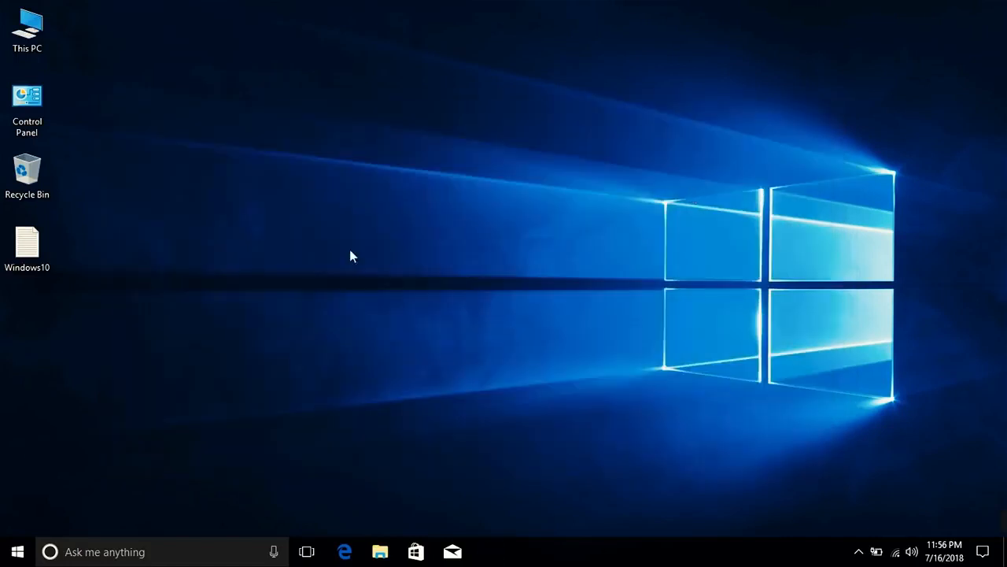
mouse_move(60, 98)
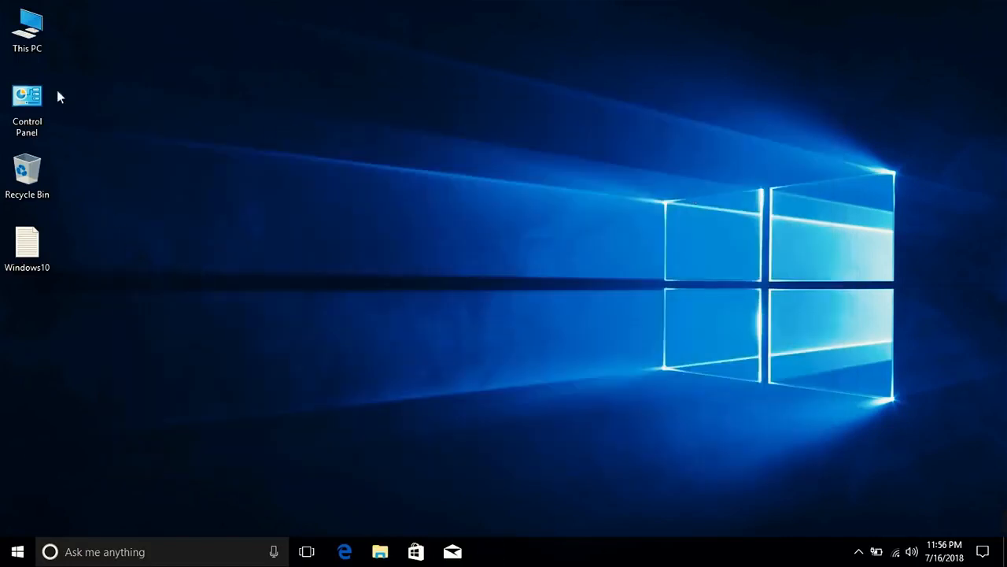
- Show This PC's properties to see that Windows 10 Pro is not activated
right_click(27, 28)
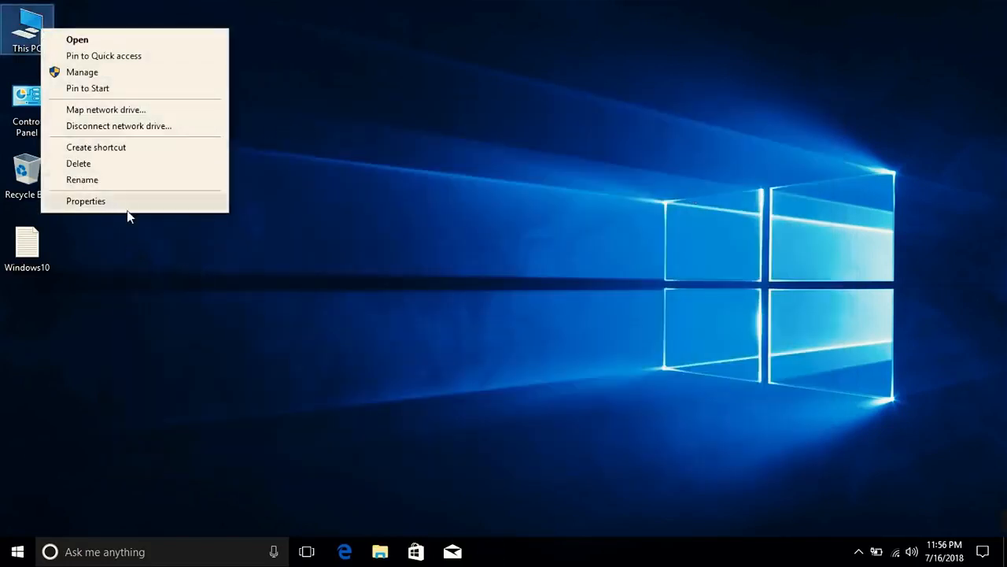
left_click(85, 201)
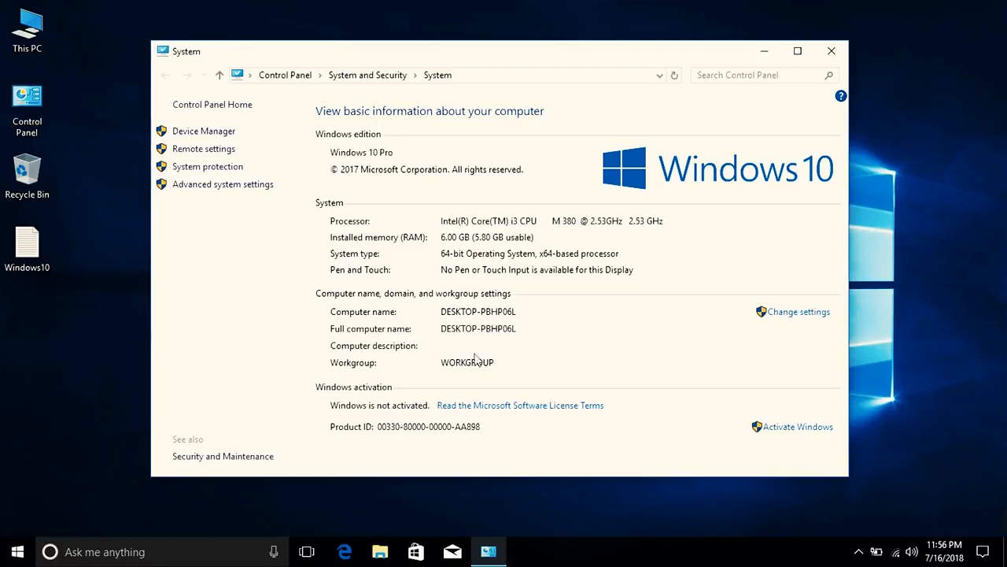
mouse_move(702, 148)
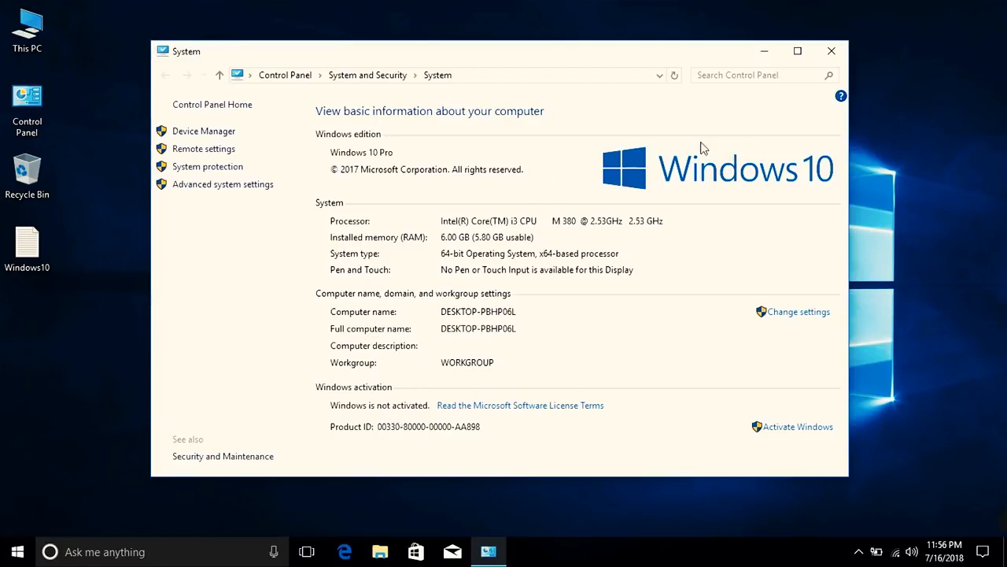
mouse_move(822, 63)
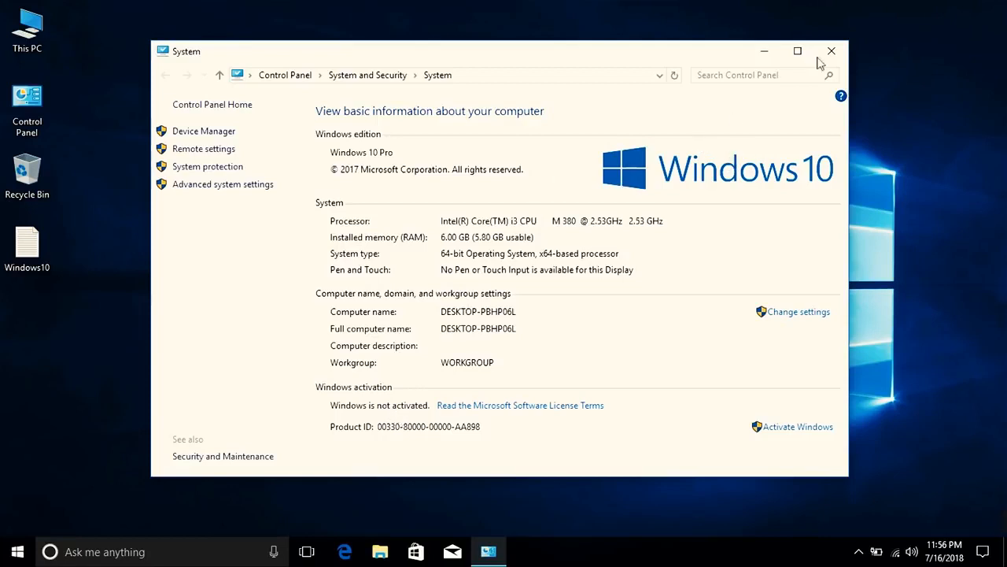
- Close the System window and bring up the context menu of the Windows10 file
left_click(831, 50)
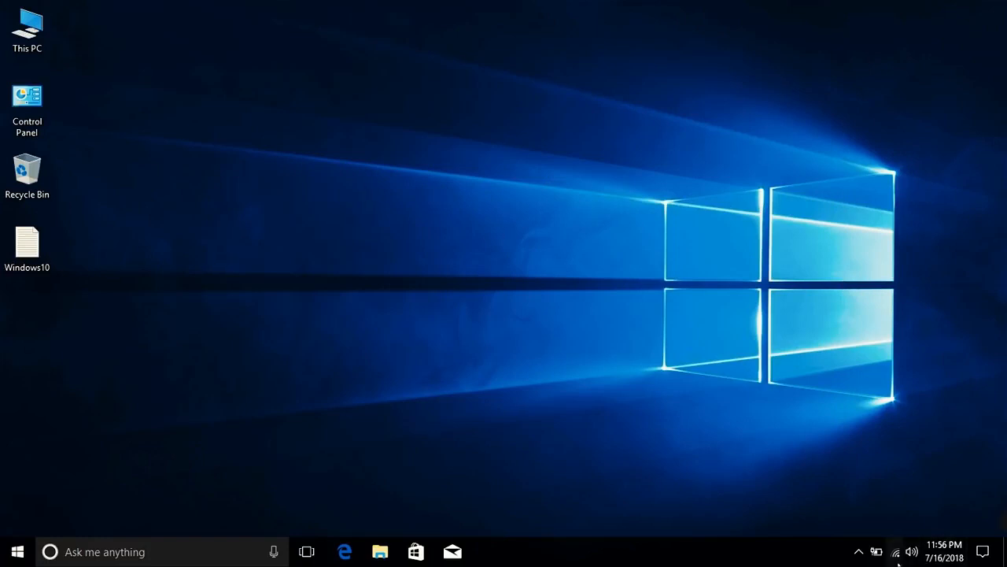
mouse_move(570, 397)
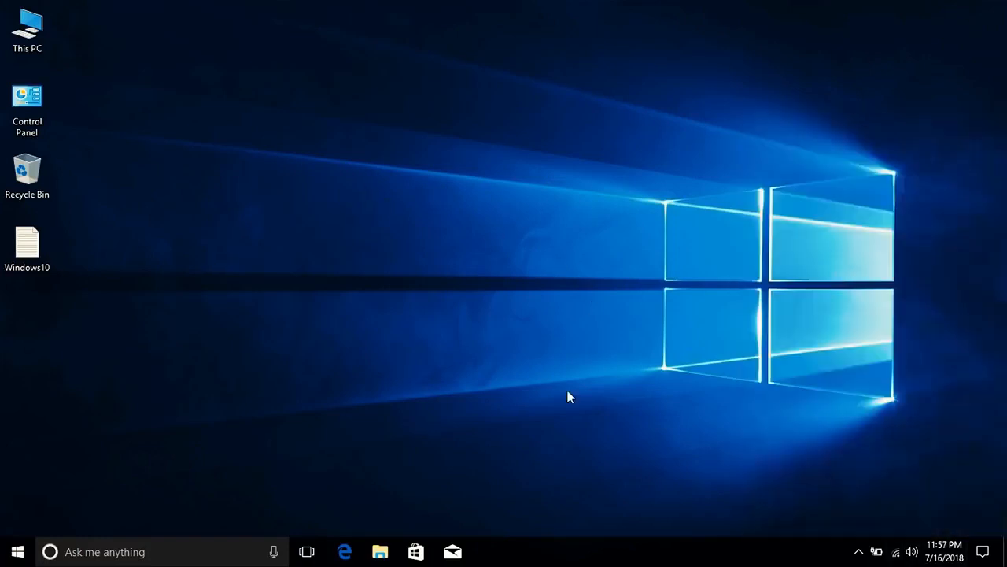
left_click(27, 249)
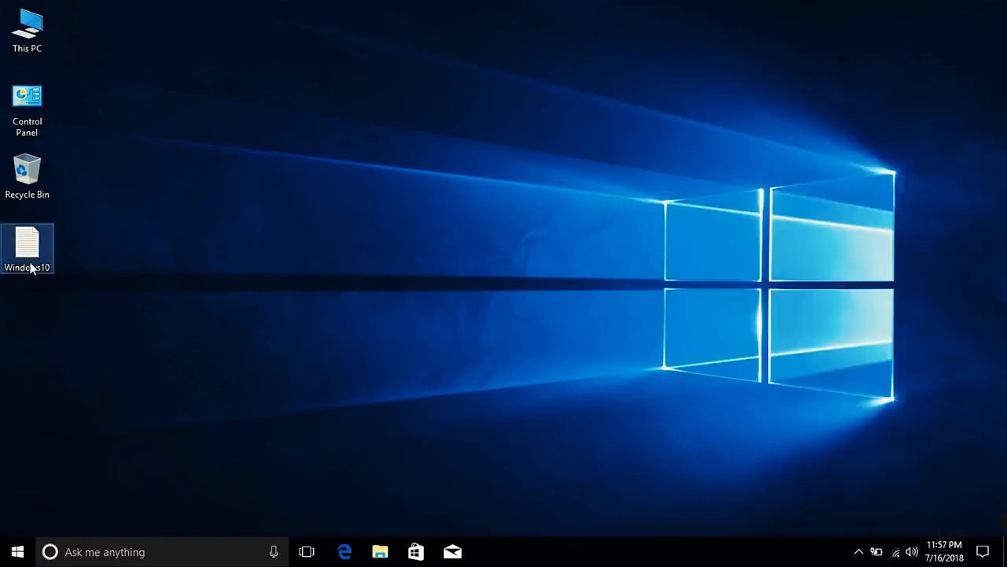
right_click(26, 249)
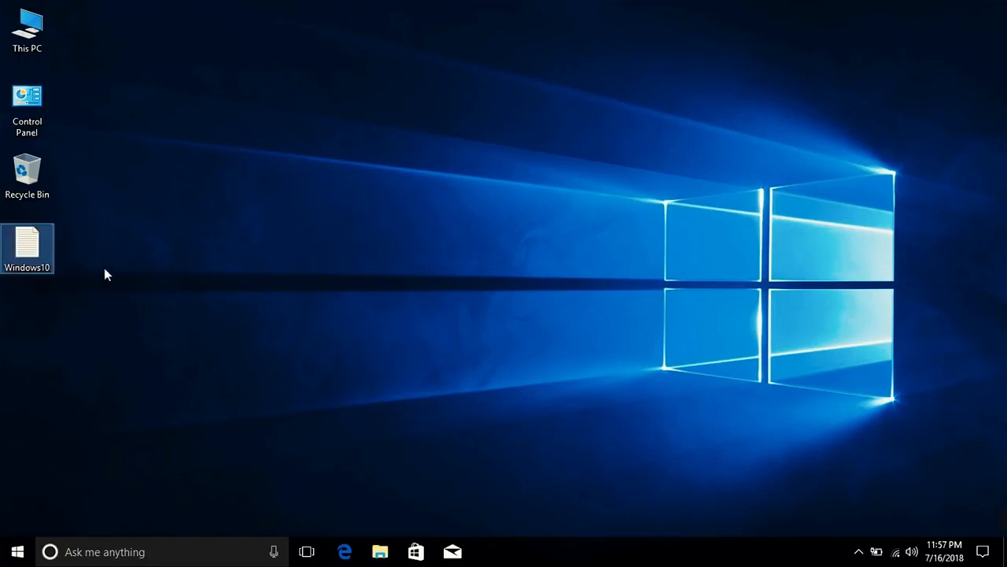
- In File Explorer Options, stop hiding extensions for known file types and apply the change
double_click(27, 107)
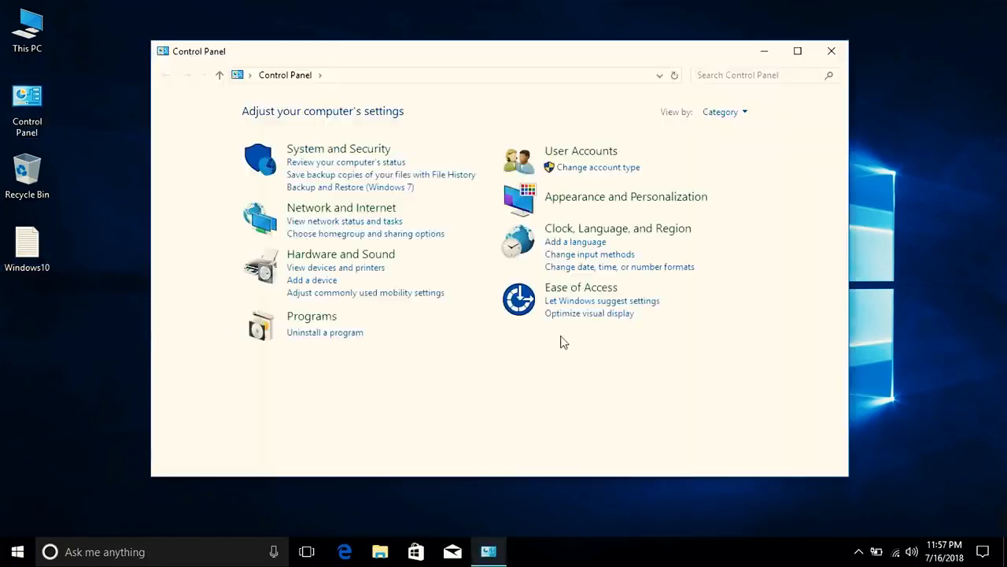
mouse_move(554, 205)
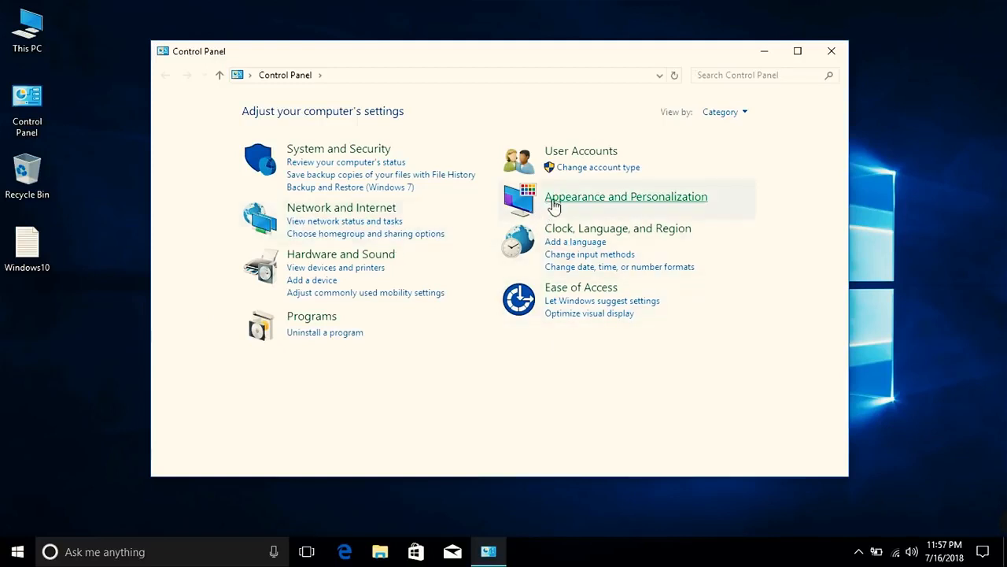
left_click(626, 195)
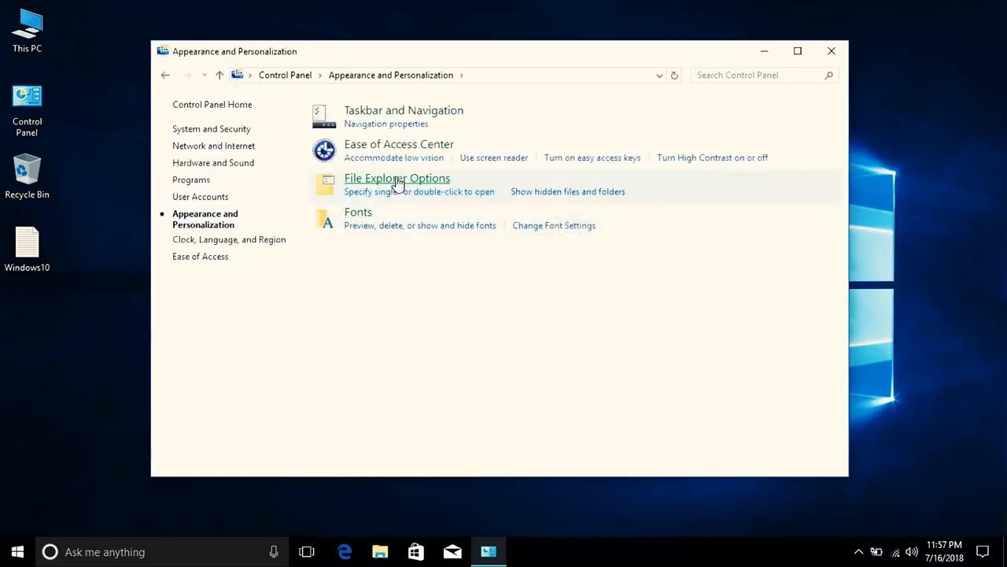
left_click(396, 178)
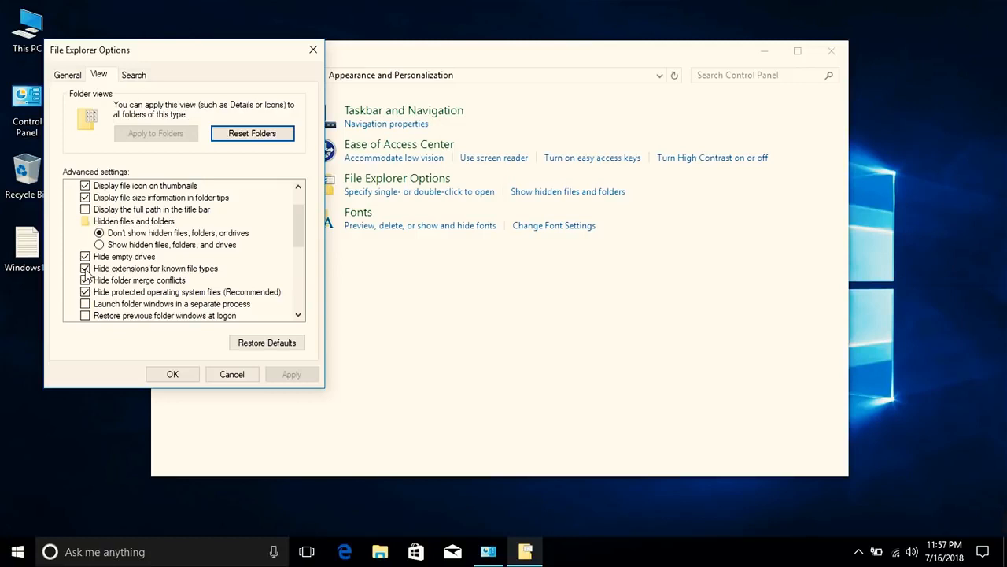
left_click(85, 268)
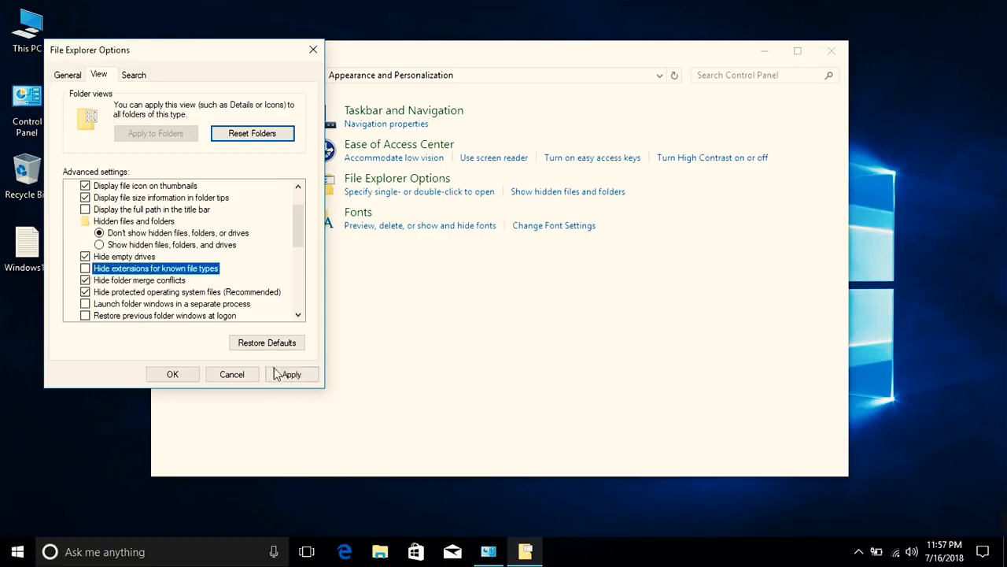
left_click(173, 375)
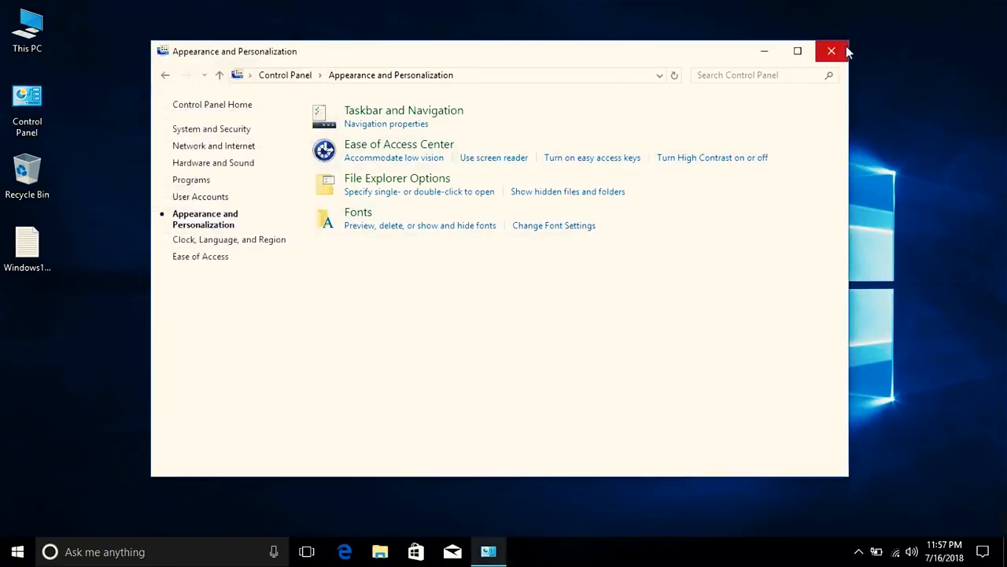
- Close Control Panel and rename the desktop file to Windows10.cmd, confirming the extension change
left_click(831, 51)
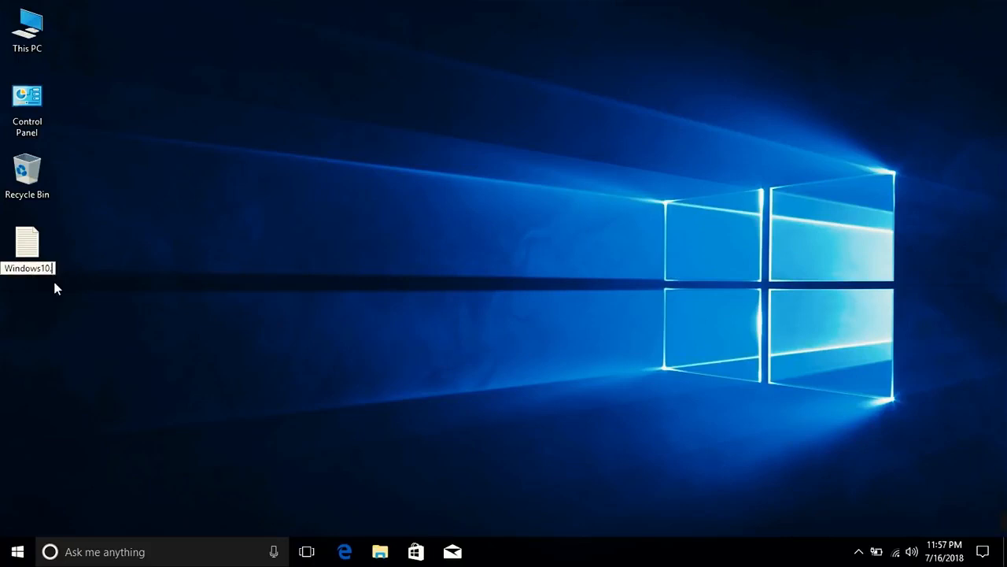
type(".cmd")
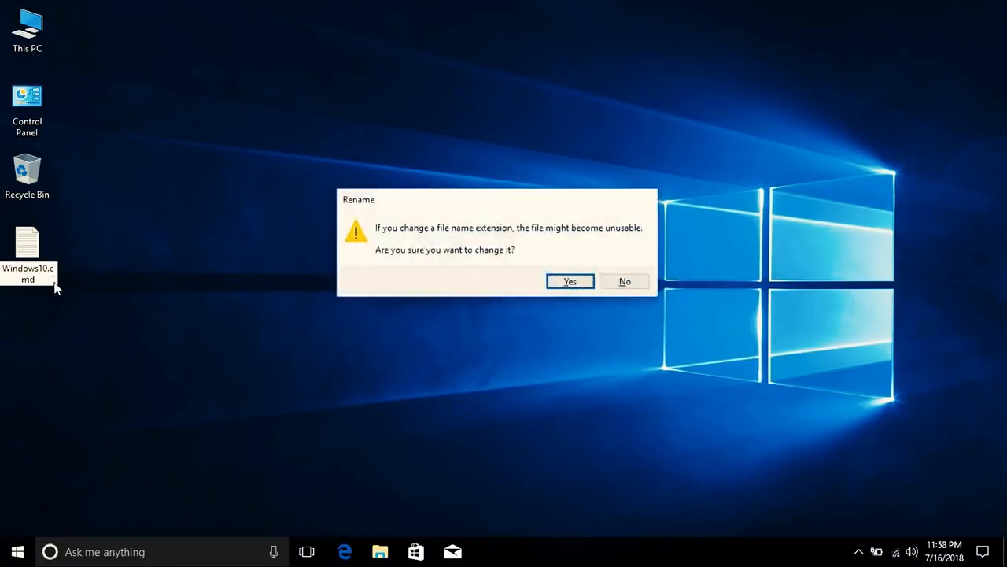
left_click(570, 281)
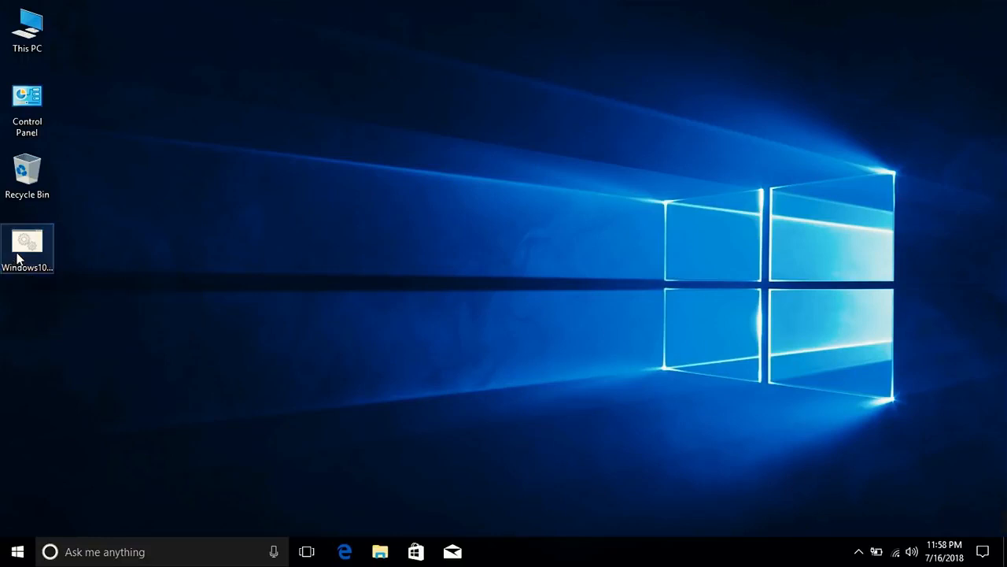
- Run Windows10.cmd as administrator until the product is reported activated
right_click(27, 249)
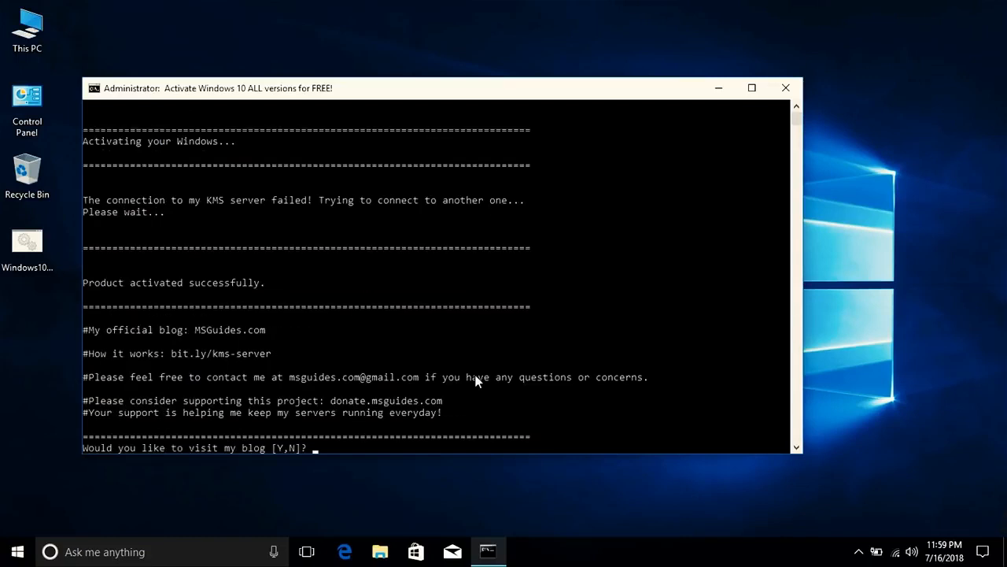
mouse_move(134, 298)
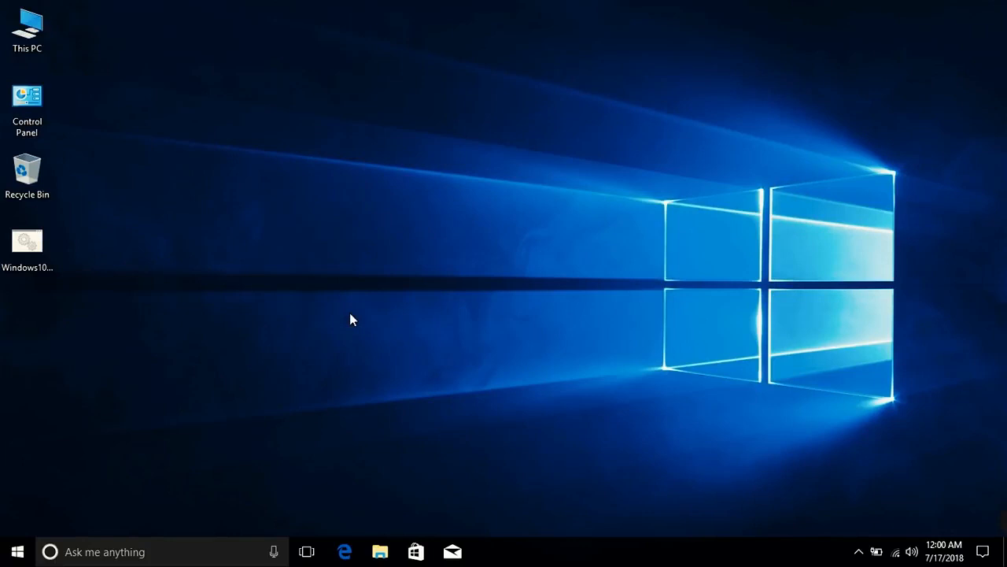
mouse_move(187, 314)
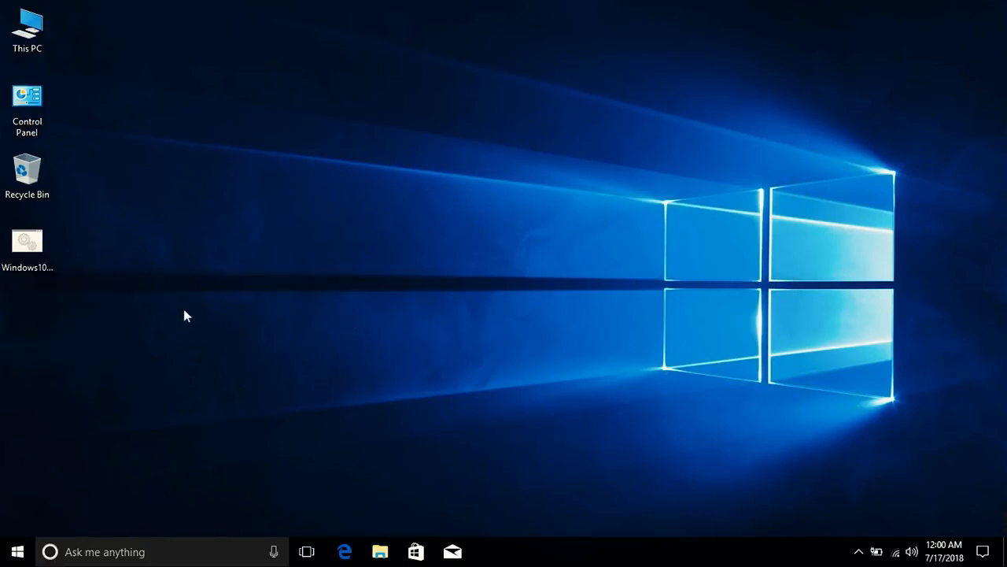
mouse_move(85, 156)
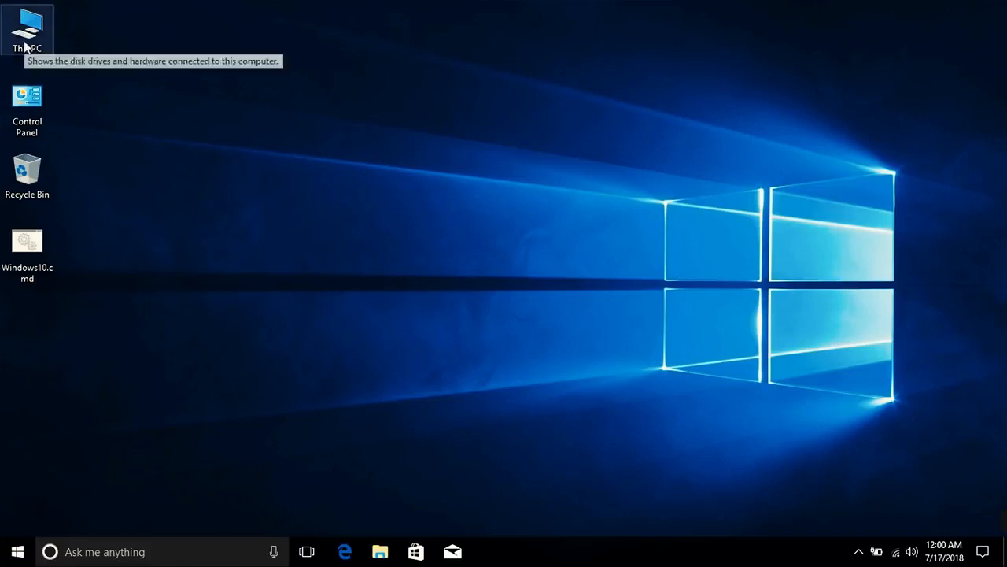
- Show This PC's properties to confirm Windows 10 Pro is now activated
right_click(27, 28)
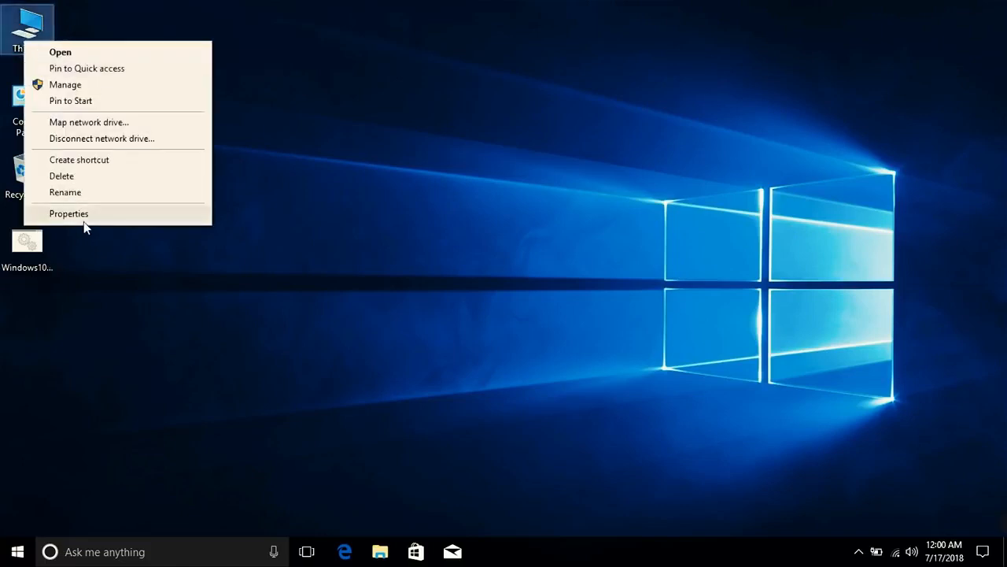
left_click(70, 214)
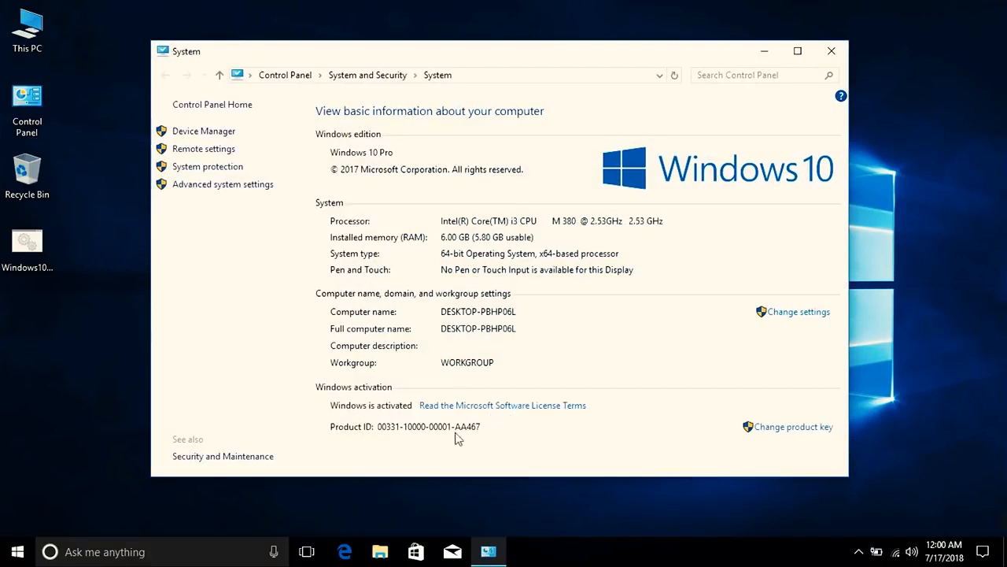
mouse_move(407, 409)
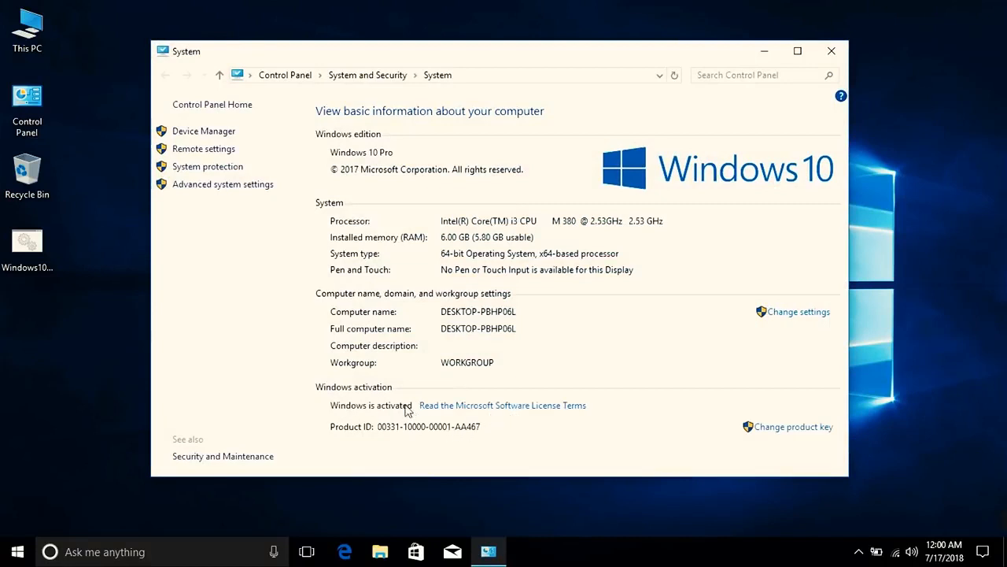
mouse_move(441, 409)
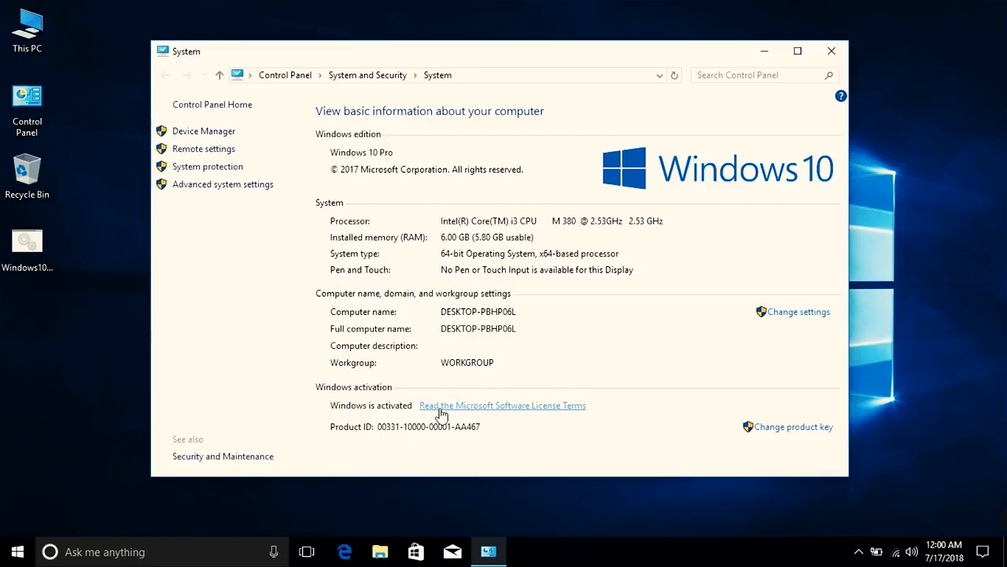
mouse_move(447, 409)
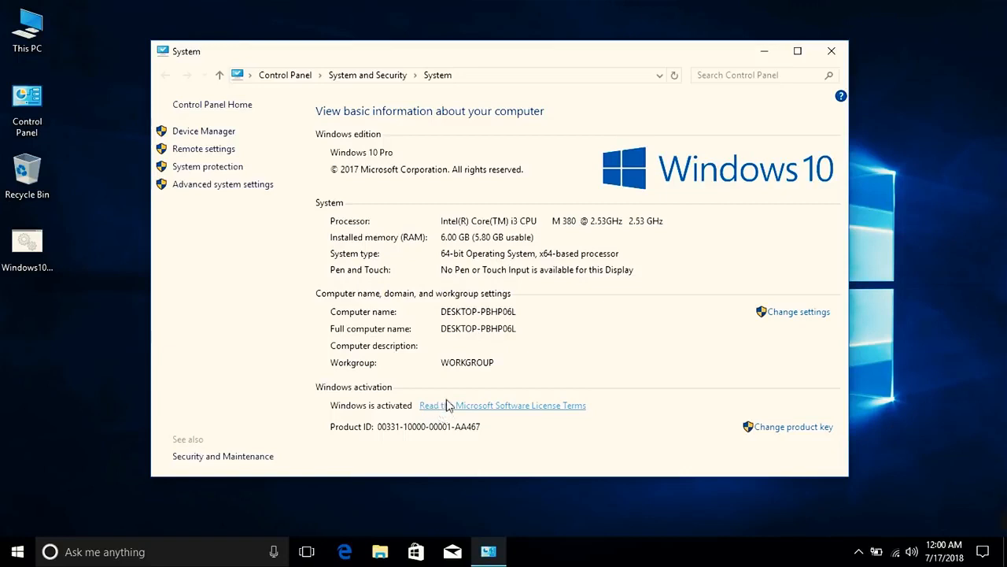
mouse_move(447, 432)
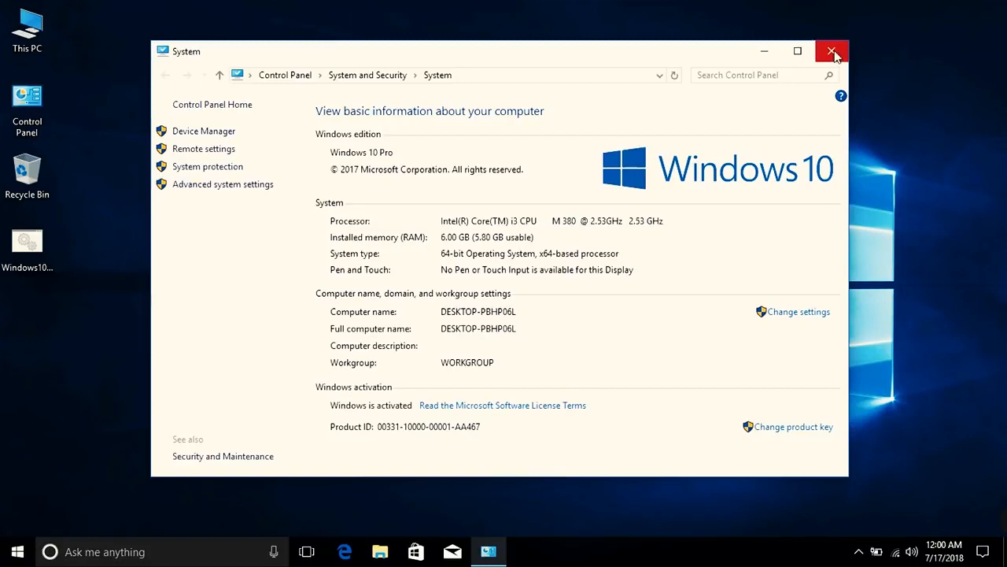
mouse_move(831, 51)
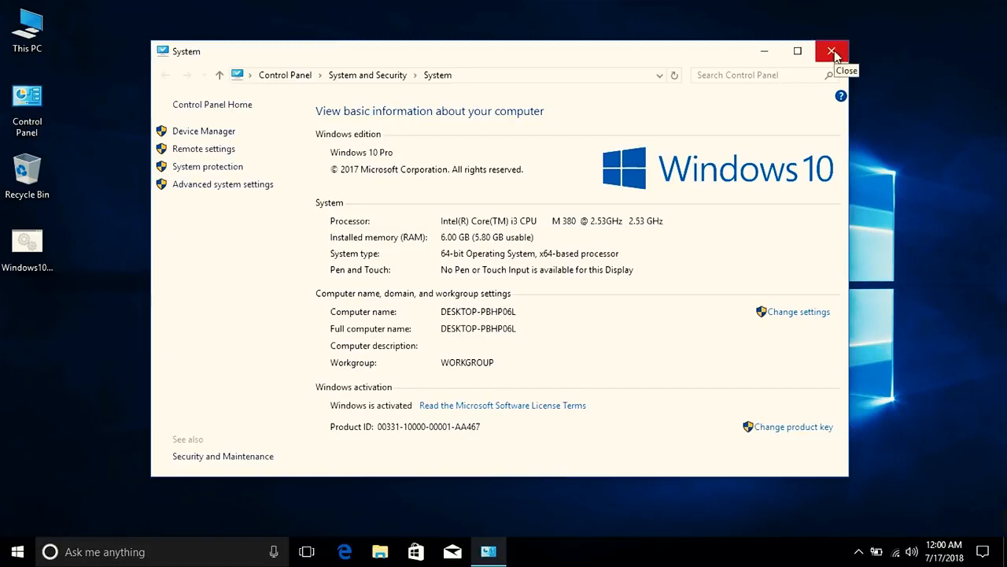